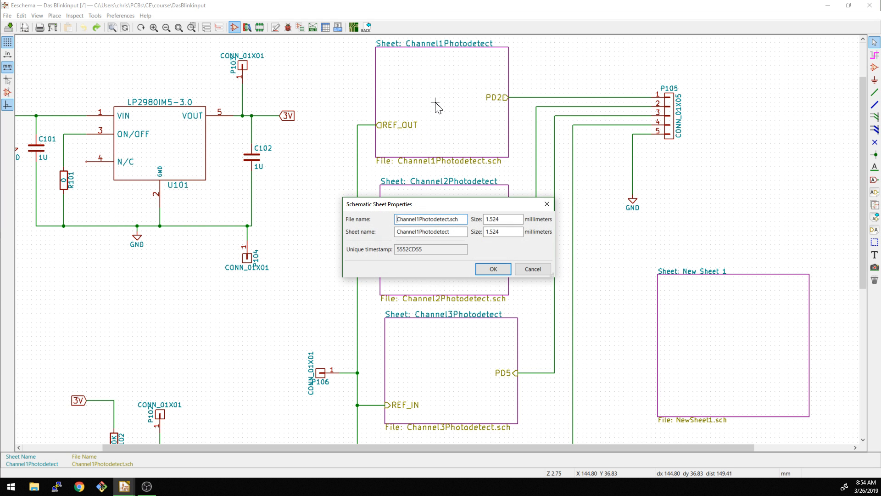
# Dismiss Sheet Properties and zoom out on Channel1Photodetect to inspect op-amp unit U?D.
pyautogui.click(492, 269)
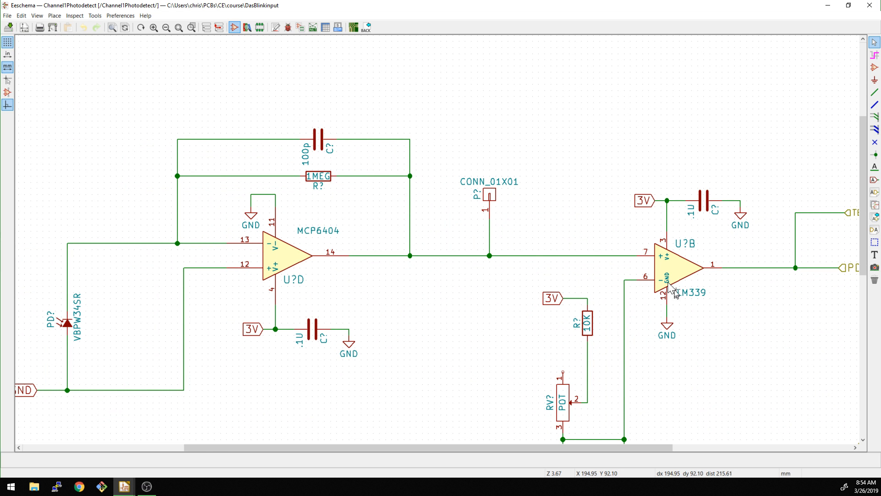
pyautogui.rightClick(447, 336)
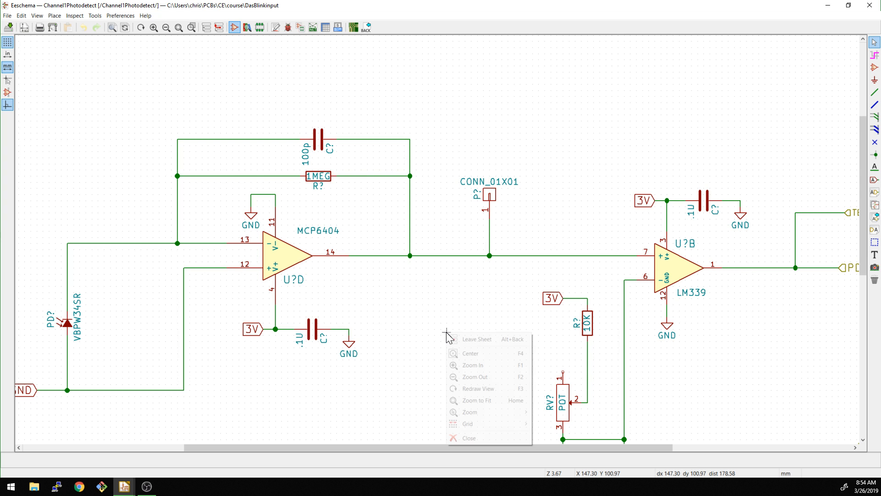
pyautogui.click(363, 279)
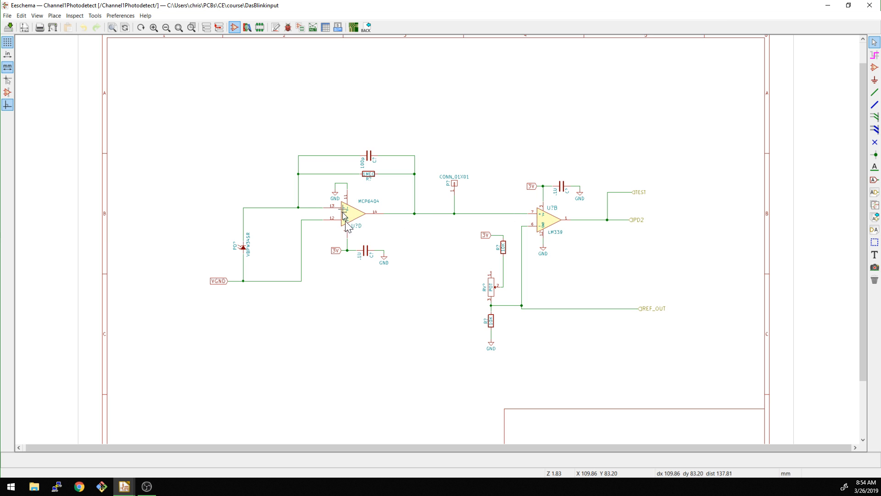
pyautogui.moveTo(350, 236)
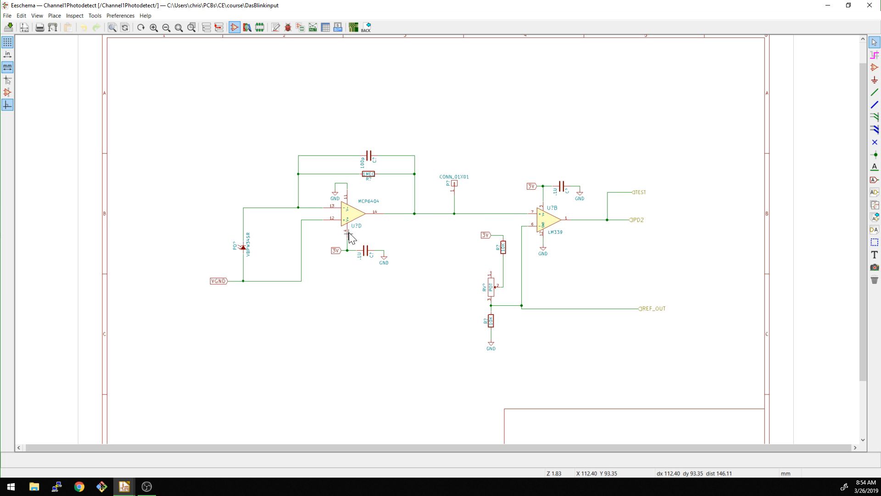
pyautogui.moveTo(349, 233)
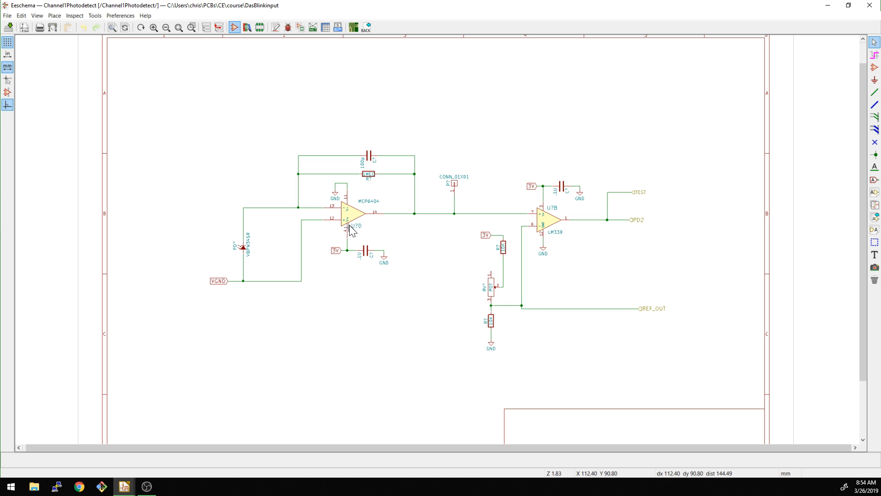
pyautogui.moveTo(408, 221)
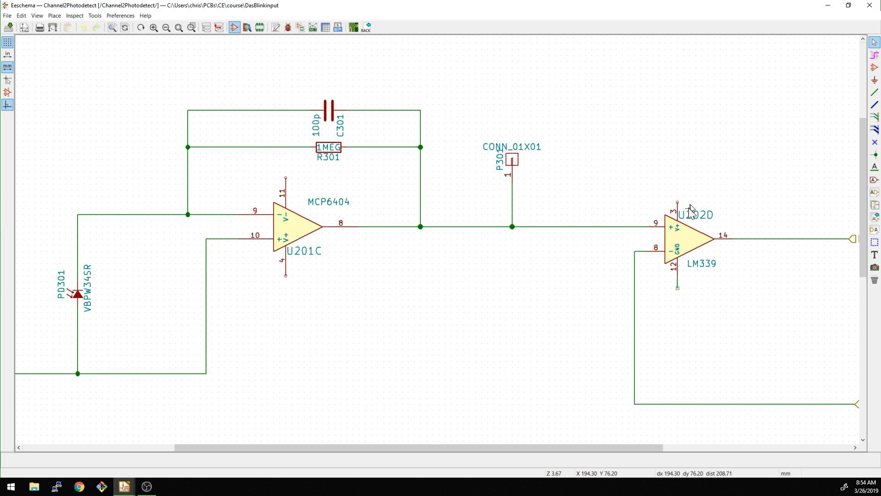
# Return to the root sheet and check the Channel3Photodetect sub-sheet.
pyautogui.click(364, 28)
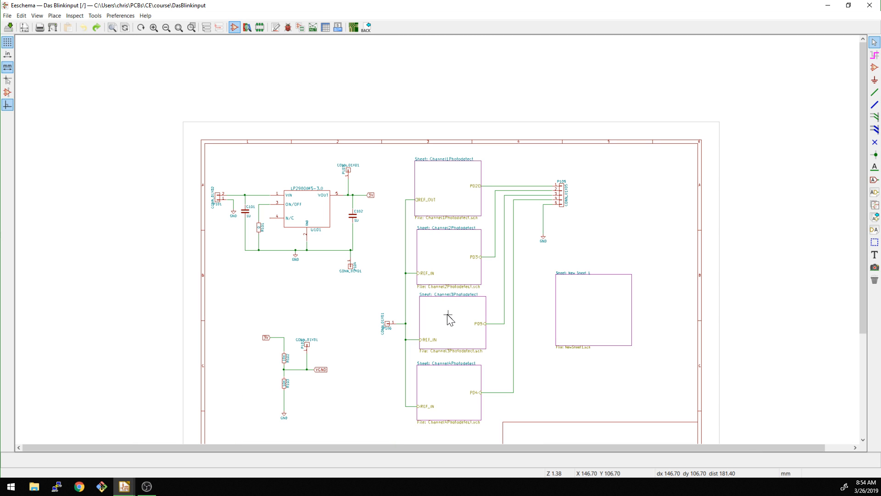
pyautogui.doubleClick(450, 323)
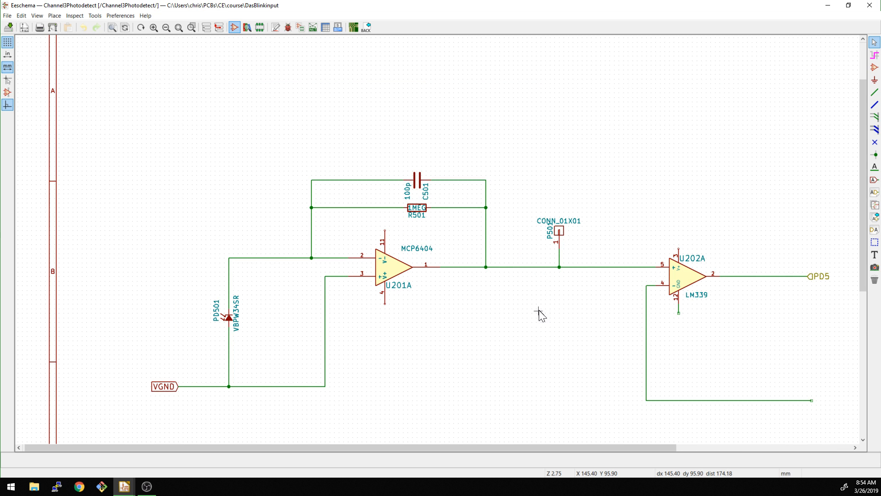
pyautogui.click(366, 26)
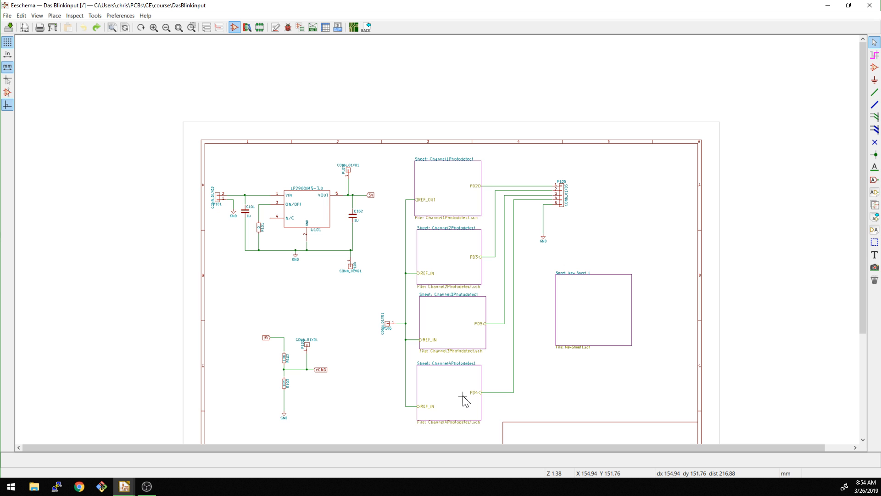
# Enter the Channel4Photodetect sheet and zoom in on its MCP6404 amplifier stage.
pyautogui.rightClick(462, 400)
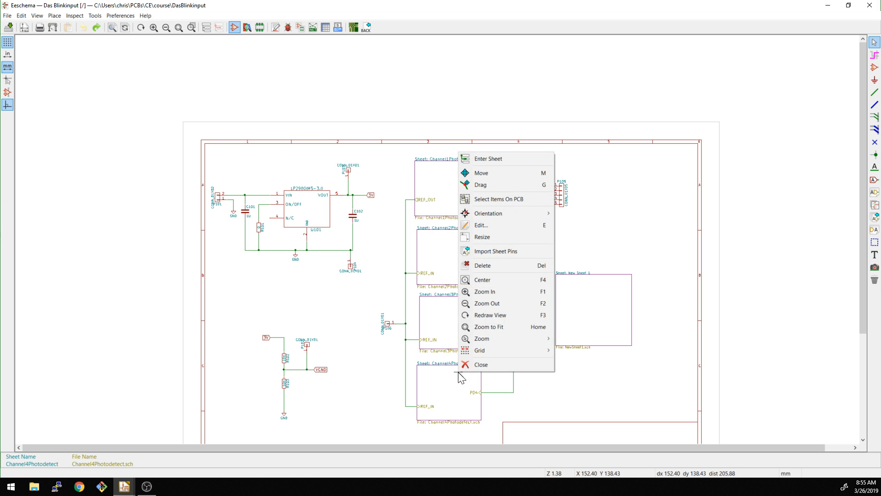
pyautogui.click(488, 159)
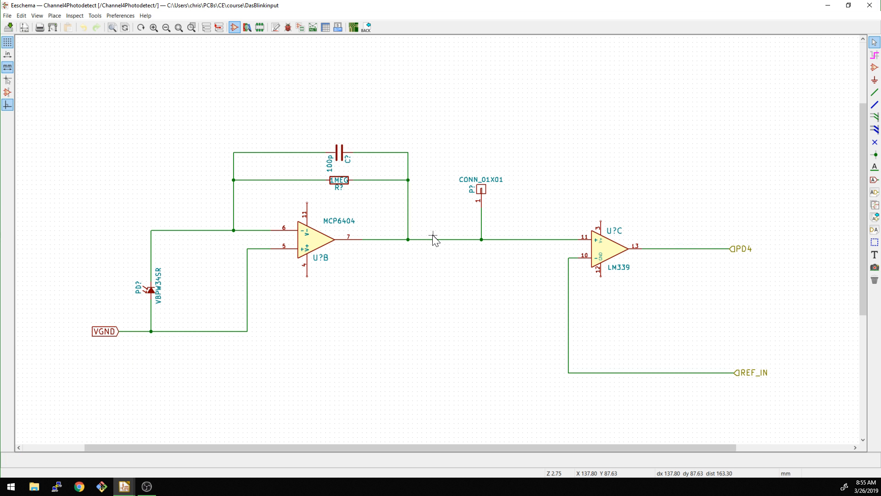
pyautogui.scroll(-3)
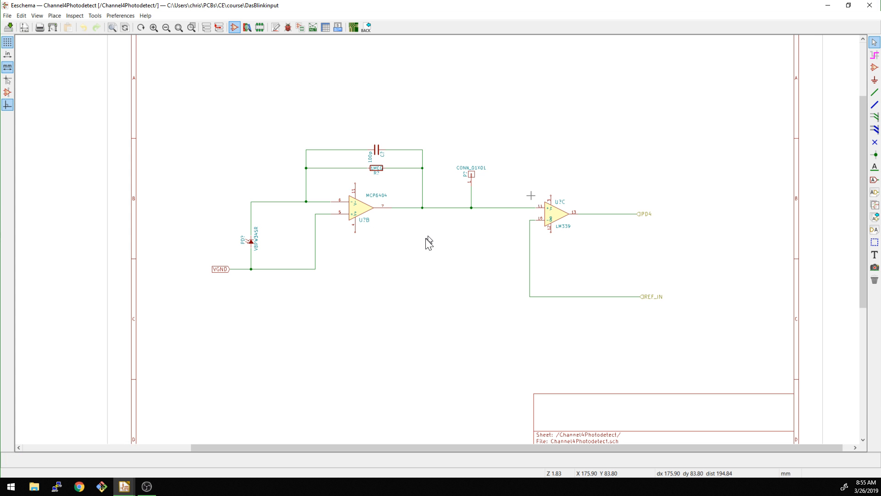
pyautogui.scroll(-3)
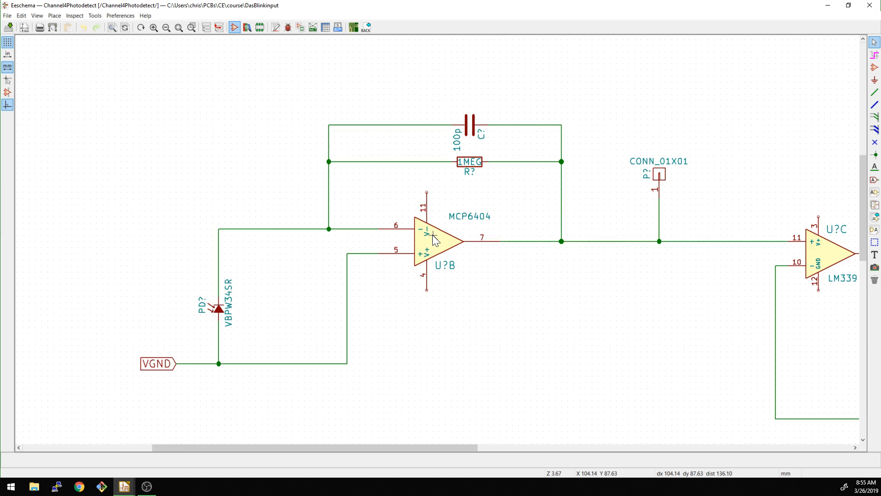
pyautogui.hscroll(-3)
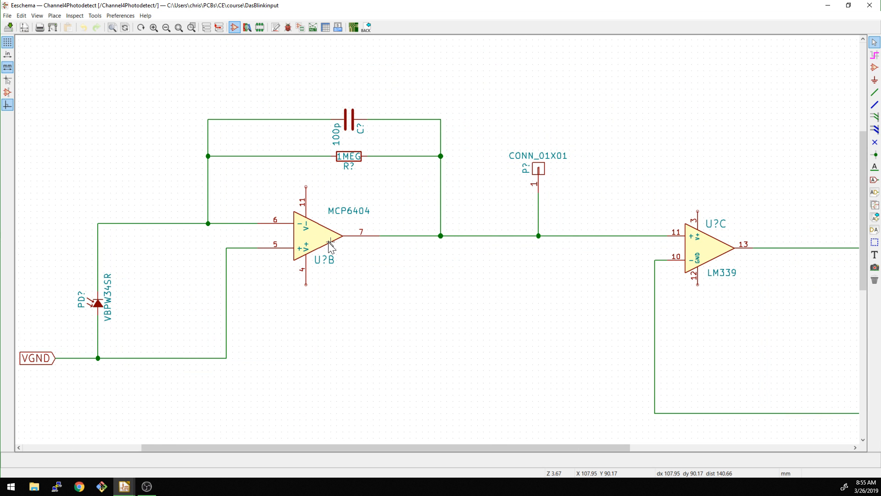
# Send the MCP6404 op-amp U?B to the Symbol Library Editor from its properties.
pyautogui.doubleClick(329, 236)
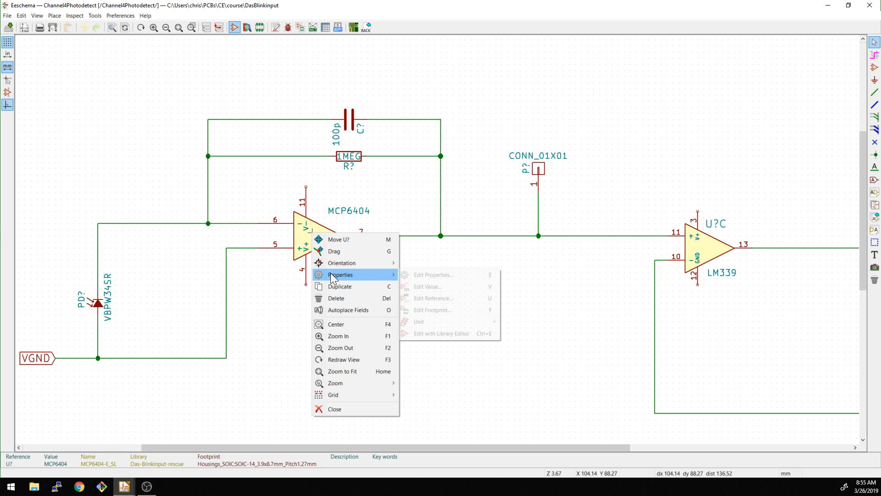
pyautogui.click(439, 330)
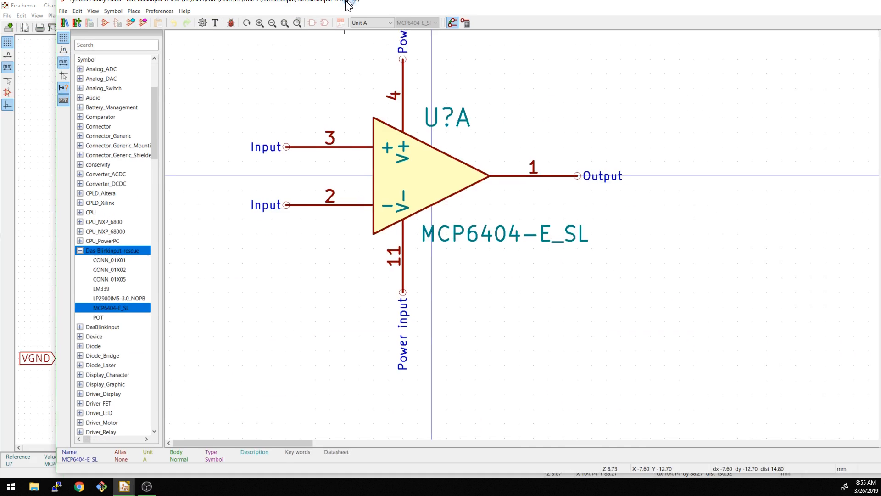
# Maximize the symbol editor and browse MCP6404-E_SL units B through D, which show power pins 4 and 11.
pyautogui.click(852, 5)
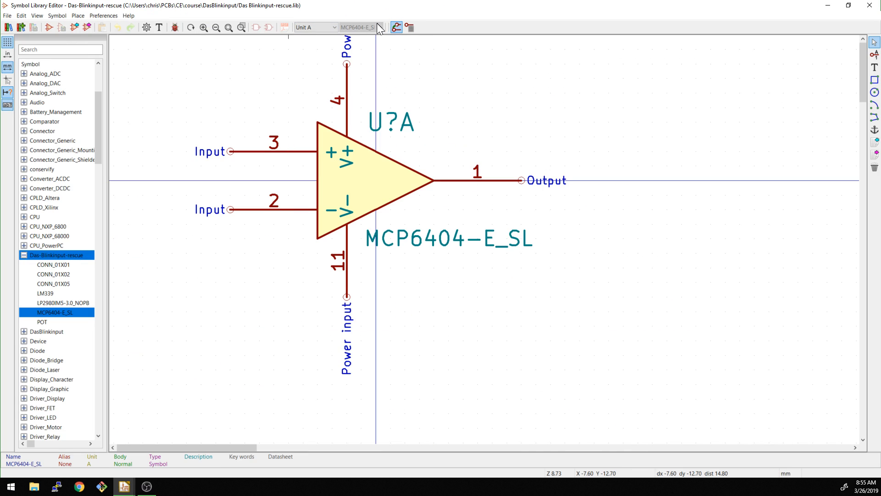
pyautogui.moveTo(378, 33)
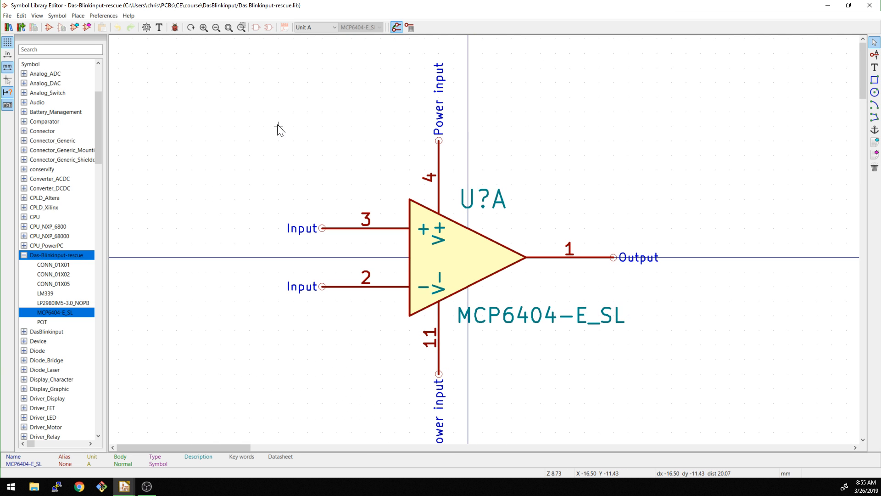
pyautogui.moveTo(393, 175)
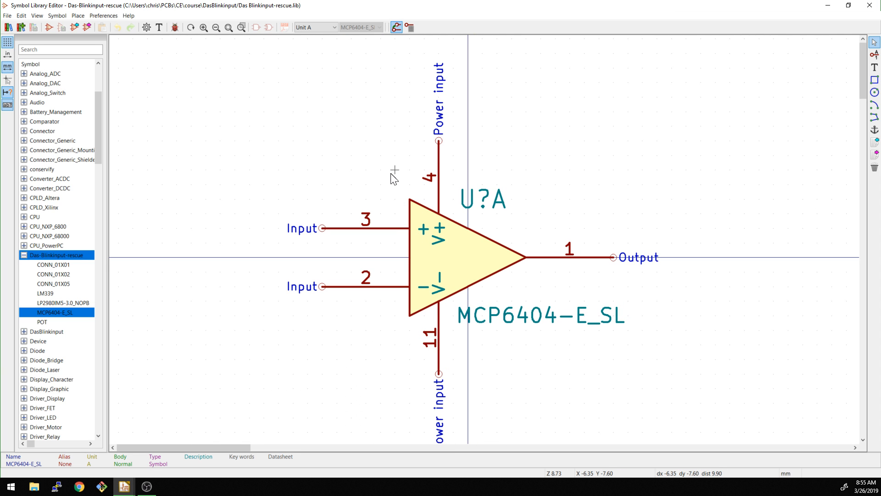
pyautogui.moveTo(399, 166)
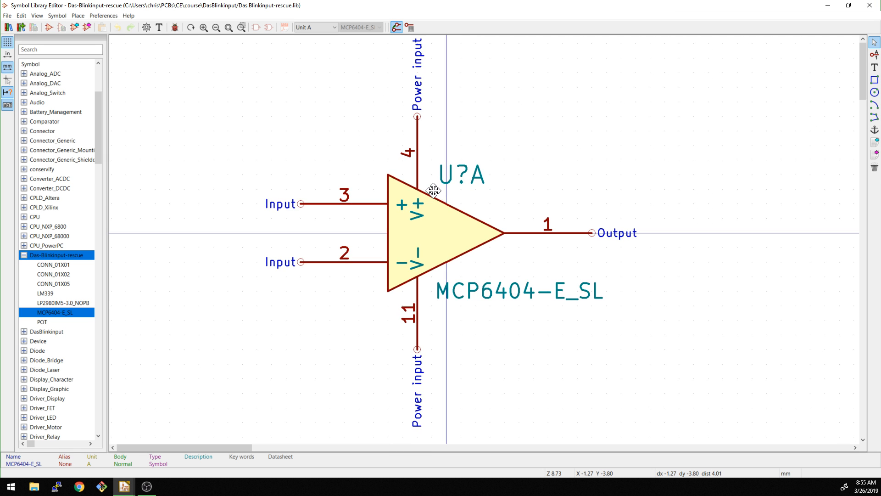
pyautogui.click(314, 26)
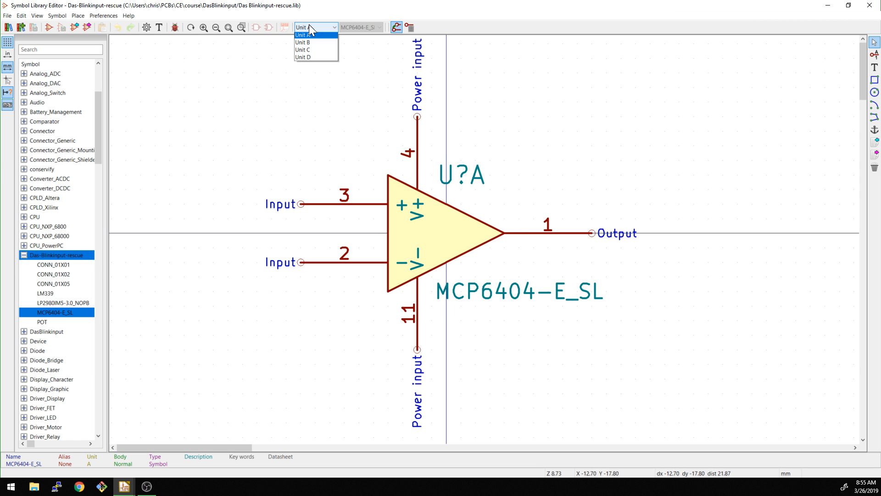
pyautogui.click(302, 41)
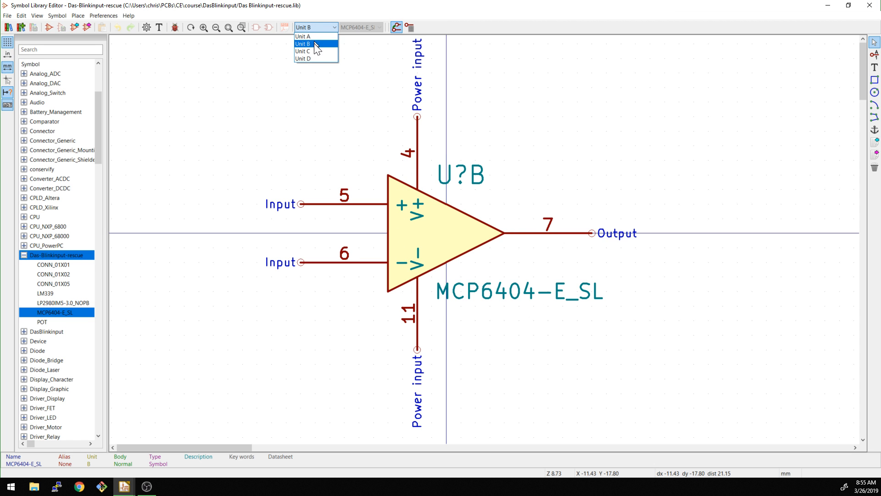
pyautogui.click(303, 58)
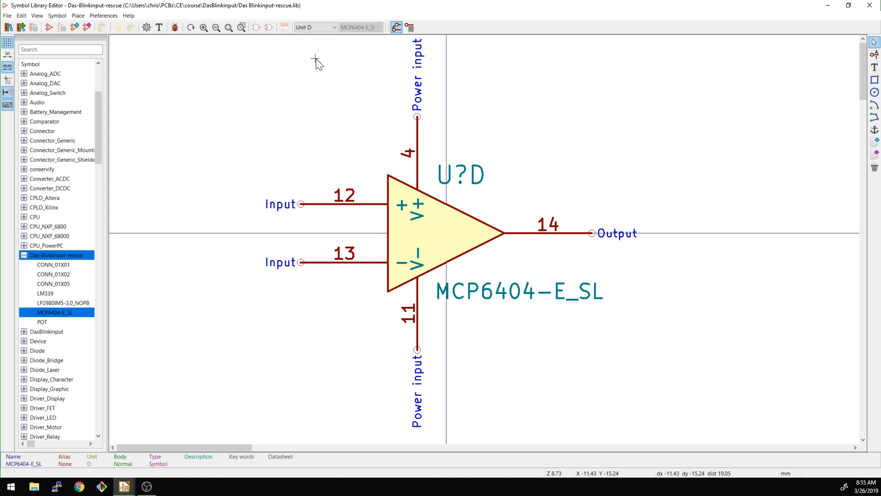
pyautogui.click(315, 26)
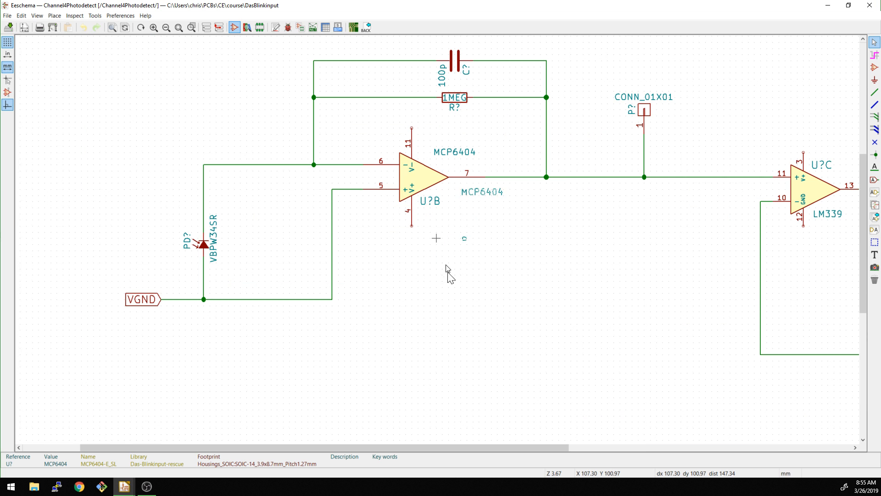
# Place a second MCP6404 unit B below the first and reopen its symbol in the library editor.
pyautogui.click(424, 243)
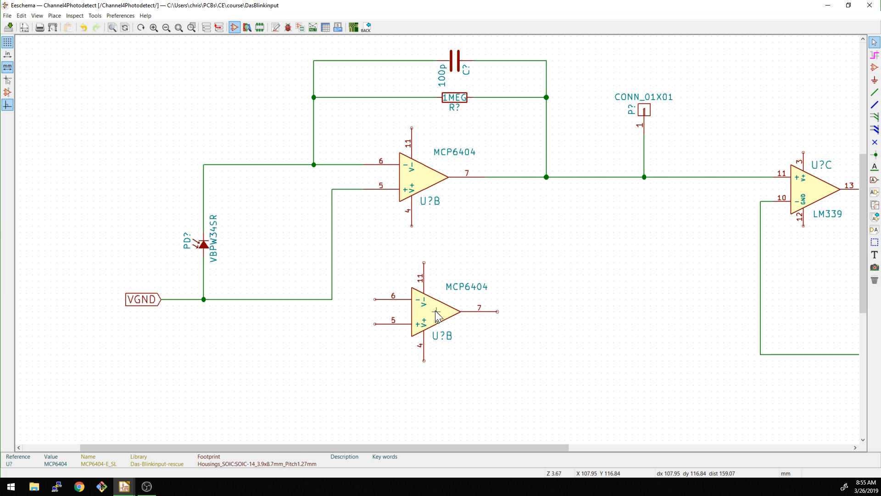
pyautogui.rightClick(439, 314)
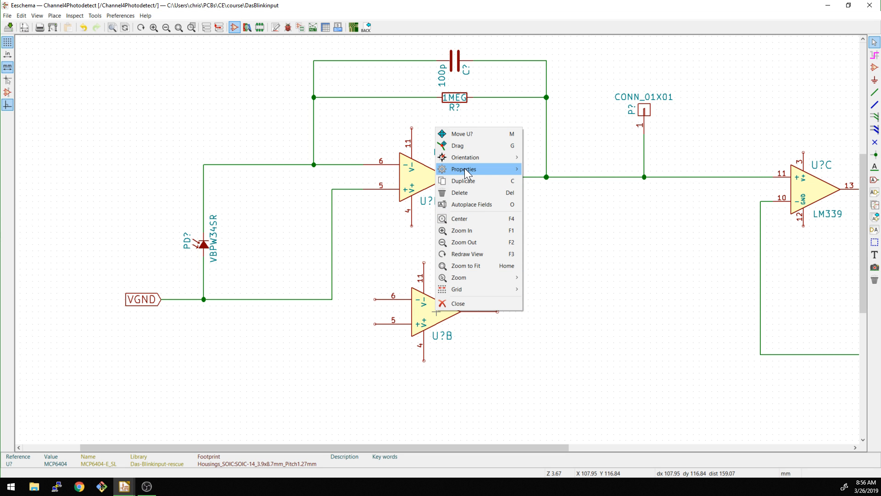
pyautogui.moveTo(463, 169)
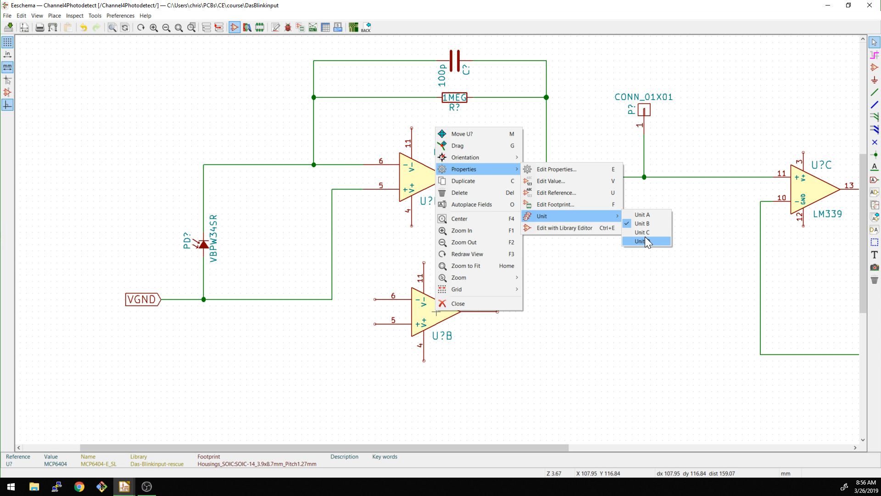
pyautogui.moveTo(645, 223)
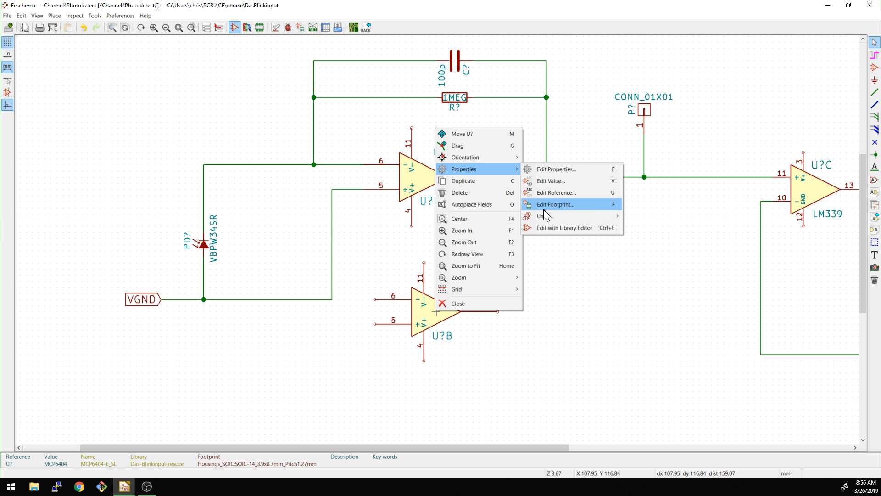
pyautogui.click(563, 227)
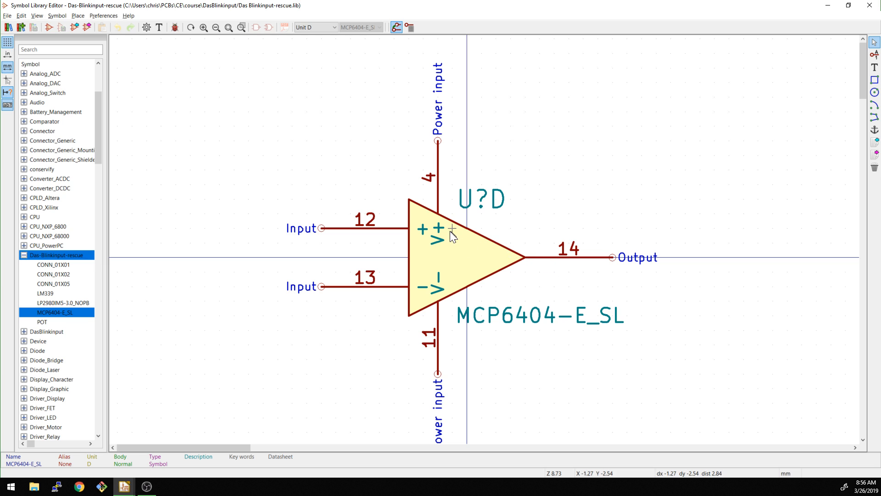
# Switch the MCP6404-E_SL symbol view to Unit A with its V+ pin 4.
pyautogui.click(315, 27)
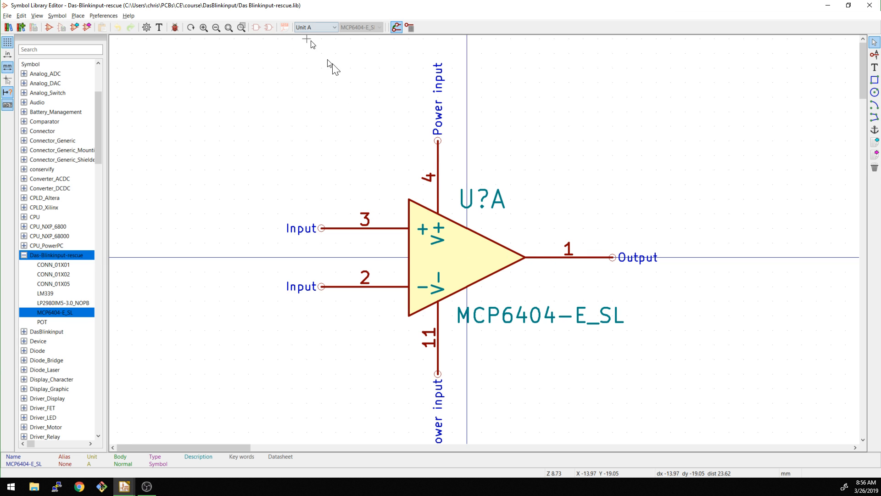
pyautogui.moveTo(337, 242)
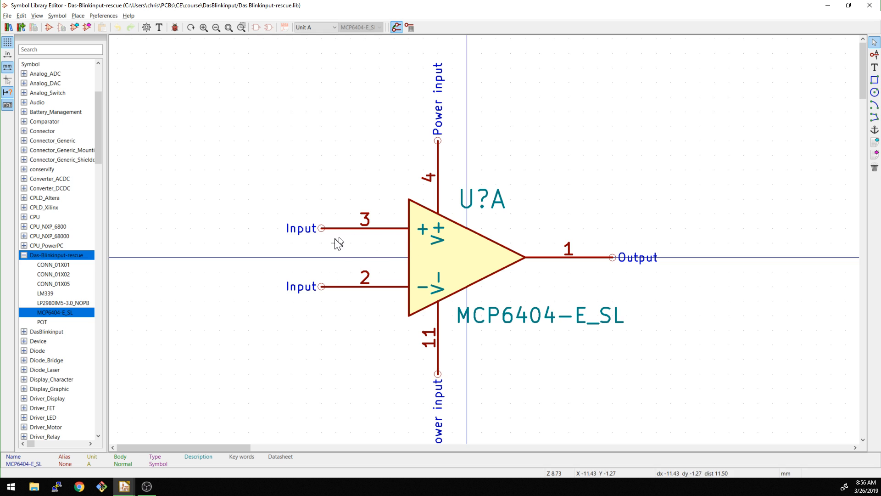
pyautogui.moveTo(432, 235)
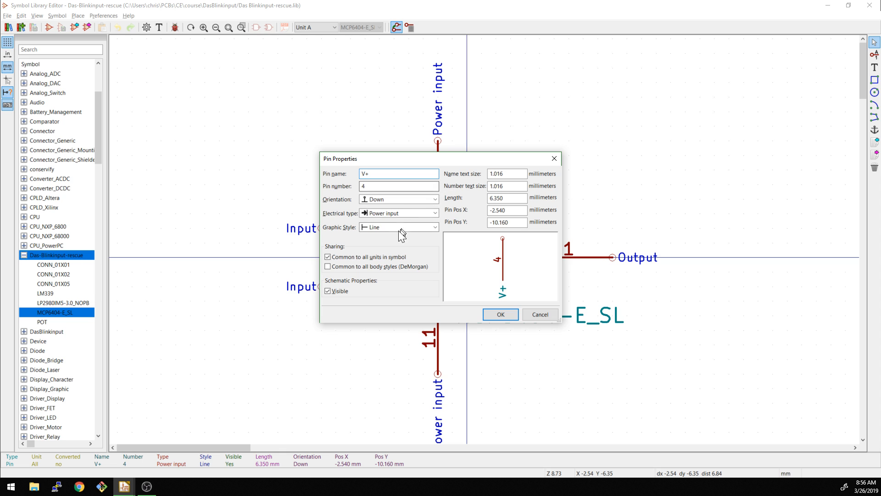
# Uncheck 'Common to all units' for V+ pin 4 and V- pin 11 so they belong to Unit A only.
pyautogui.click(329, 257)
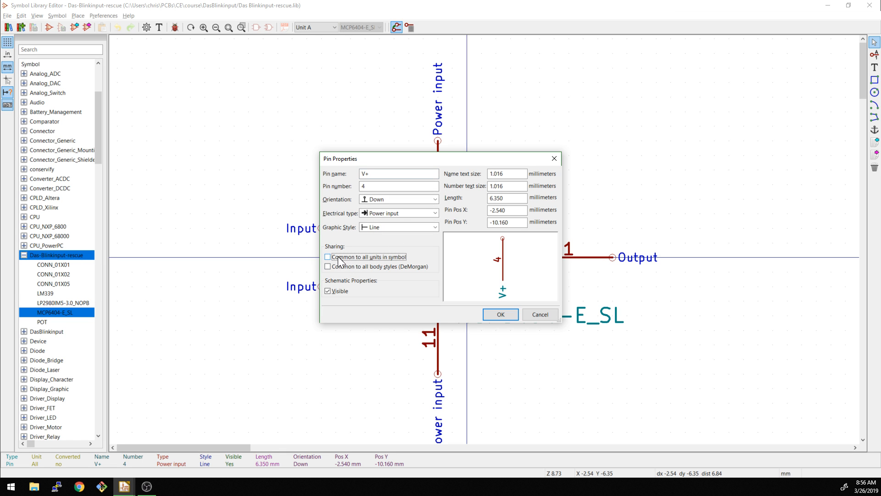
pyautogui.click(499, 314)
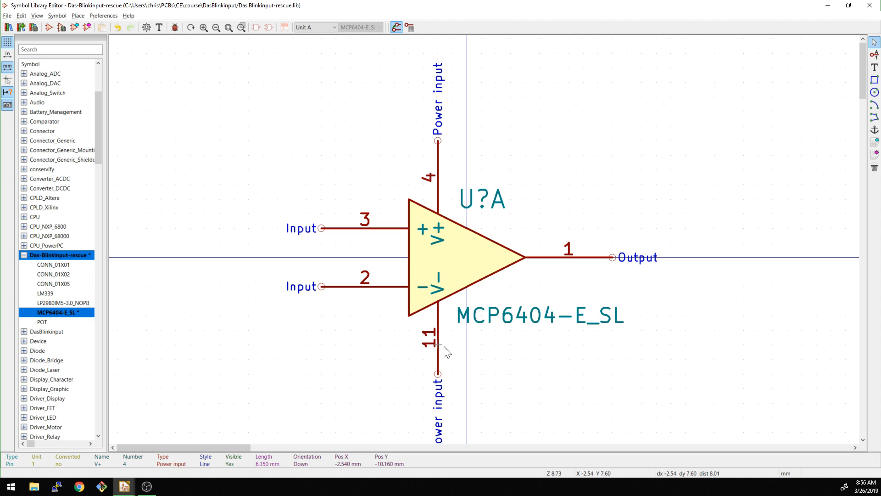
pyautogui.doubleClick(439, 342)
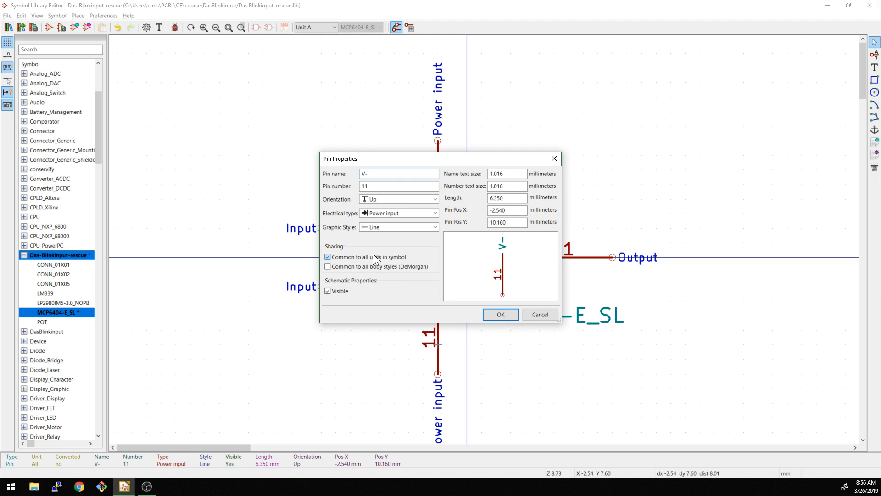
pyautogui.click(499, 313)
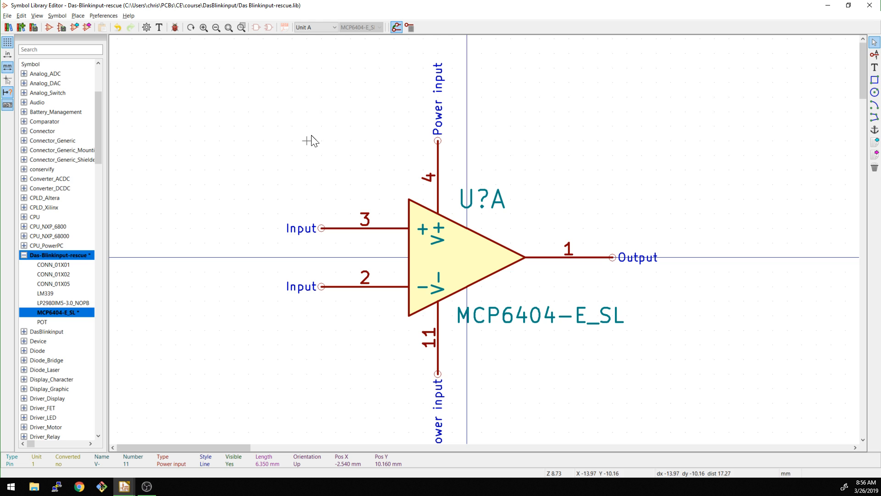
pyautogui.click(315, 26)
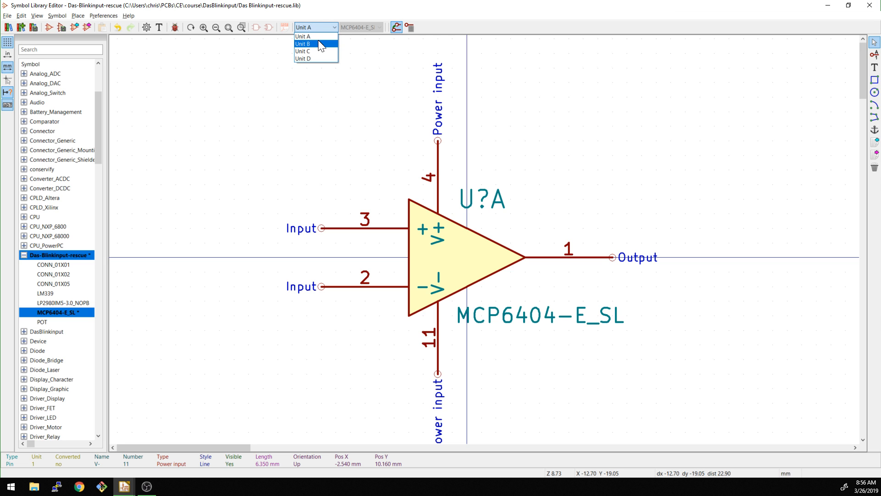
# View Units C and D to confirm power pins 4 and 11 no longer appear.
pyautogui.click(303, 51)
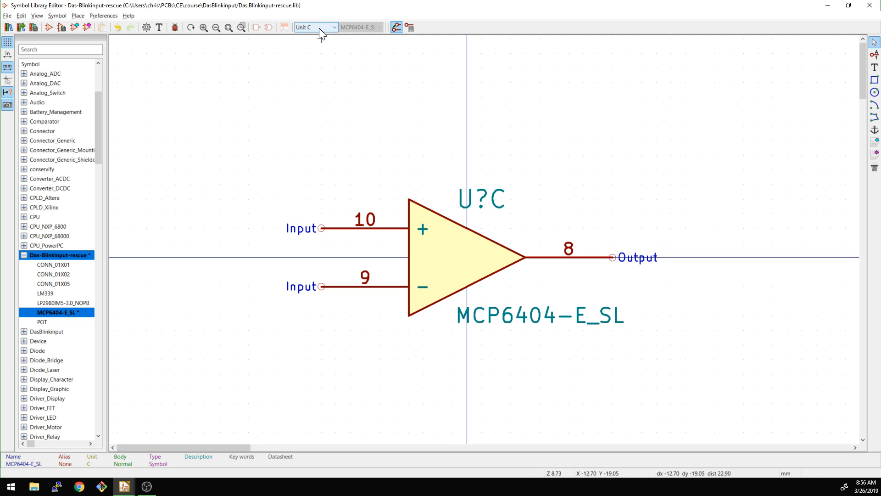
pyautogui.click(315, 27)
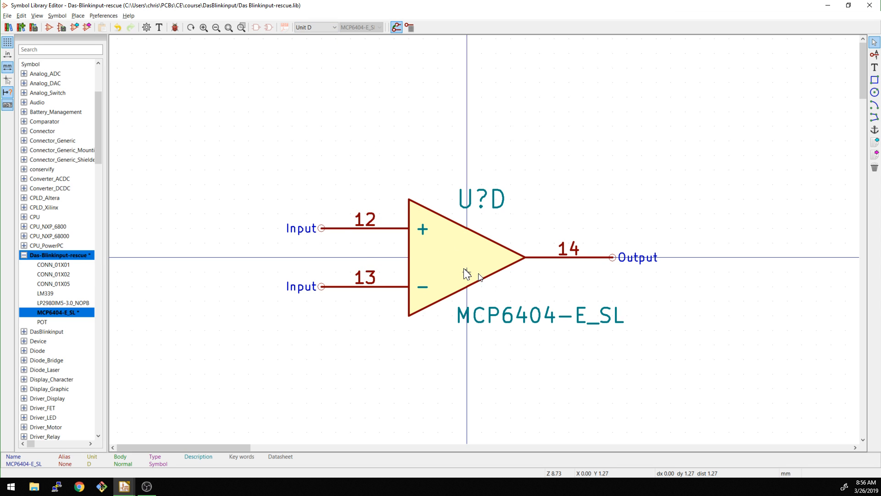
pyautogui.moveTo(485, 273)
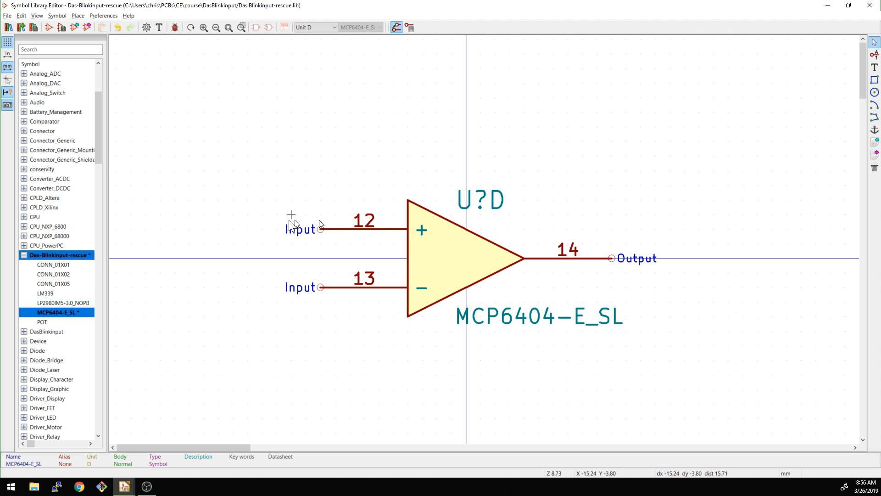
pyautogui.moveTo(418, 239)
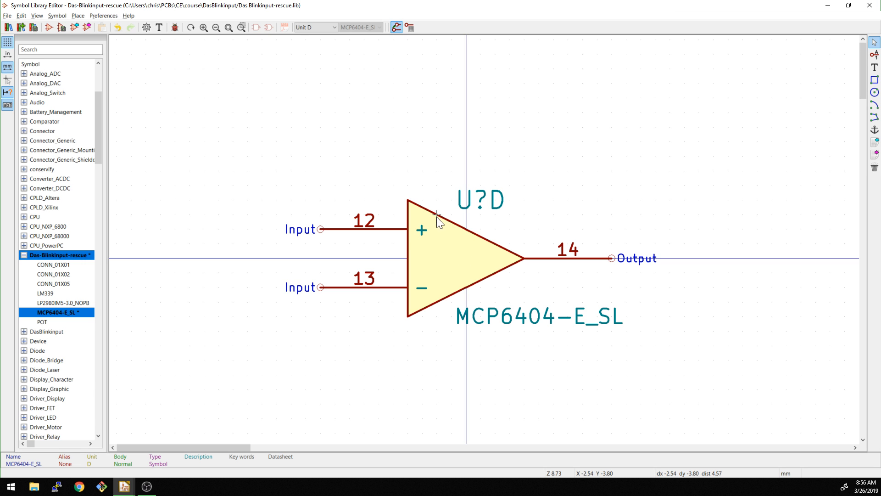
pyautogui.moveTo(415, 207)
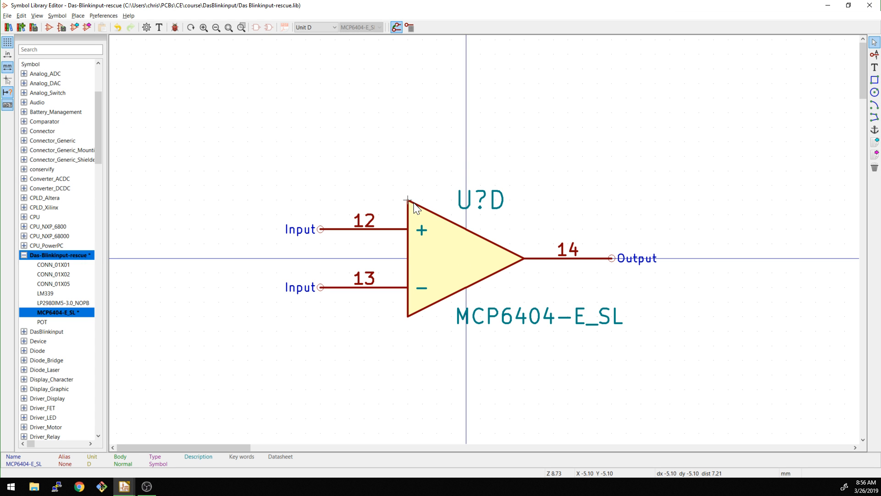
pyautogui.moveTo(426, 170)
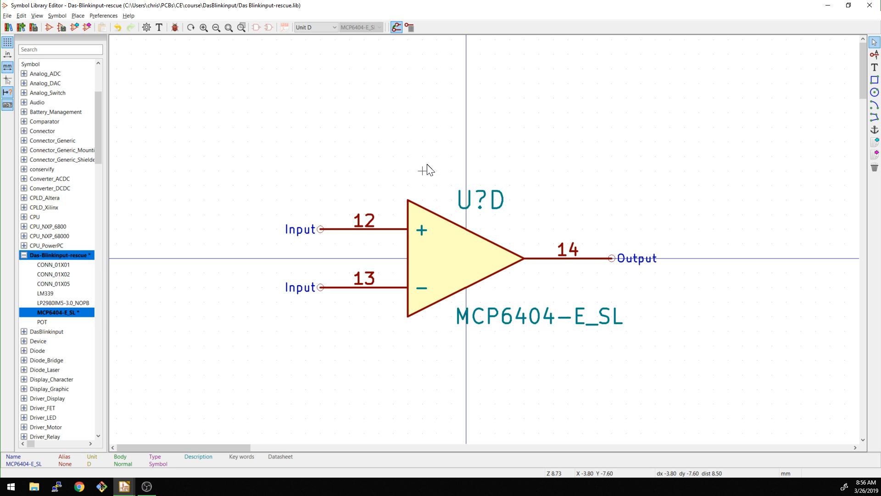
pyautogui.moveTo(437, 179)
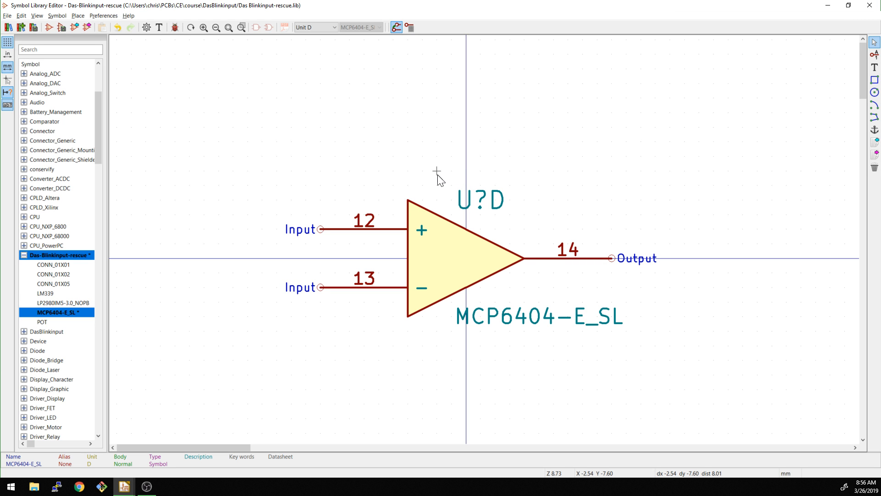
pyautogui.moveTo(404, 173)
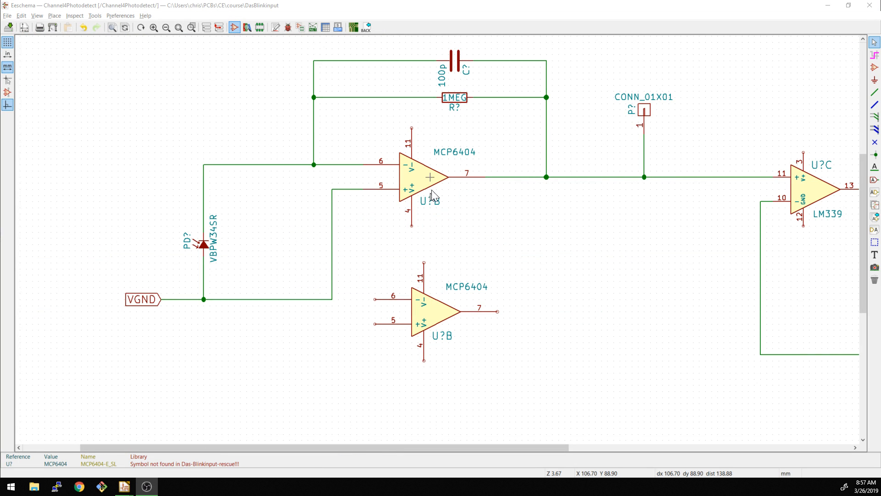
pyautogui.moveTo(424, 173)
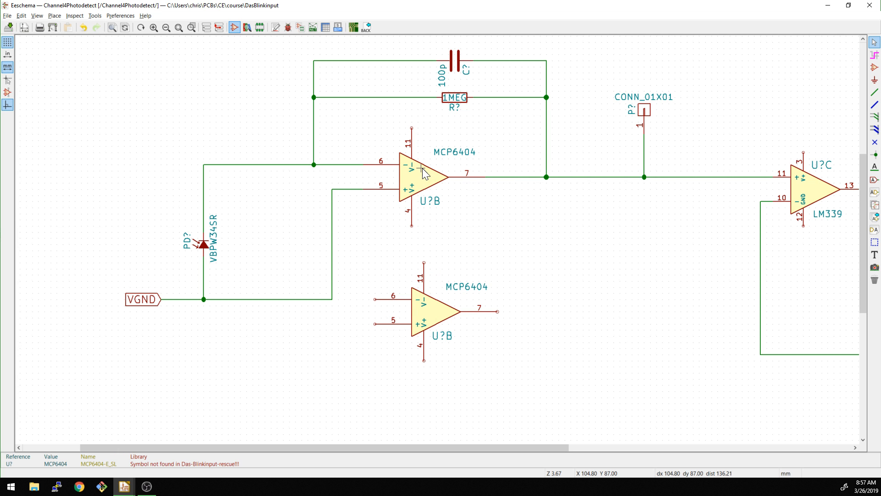
# Check the placed op-amp's properties and view unit B of MCP6404, now without power pins.
pyautogui.doubleClick(425, 174)
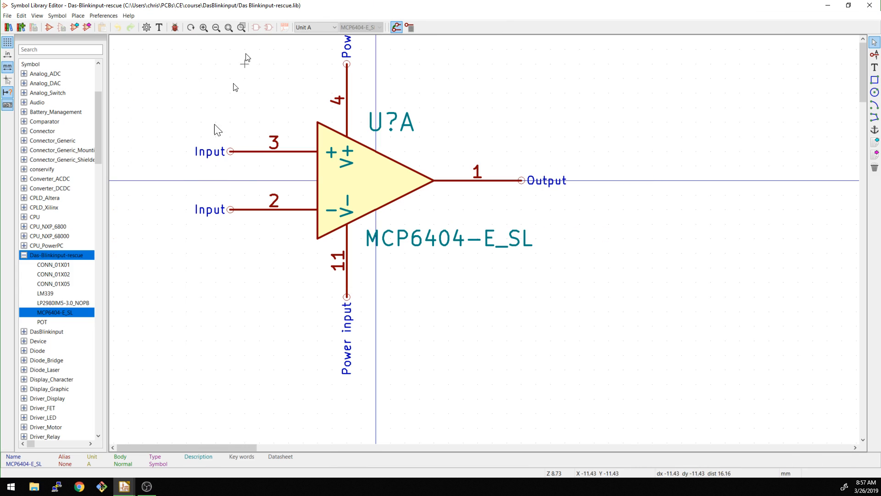
pyautogui.moveTo(53, 316)
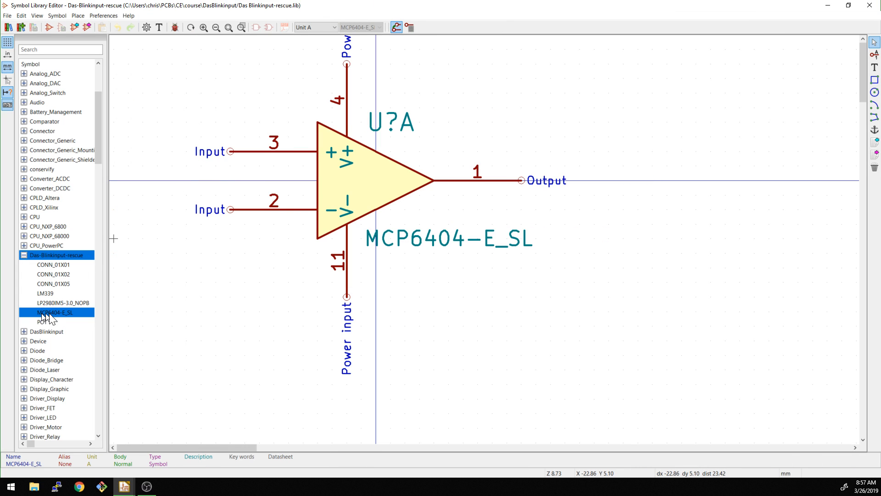
pyautogui.click(315, 27)
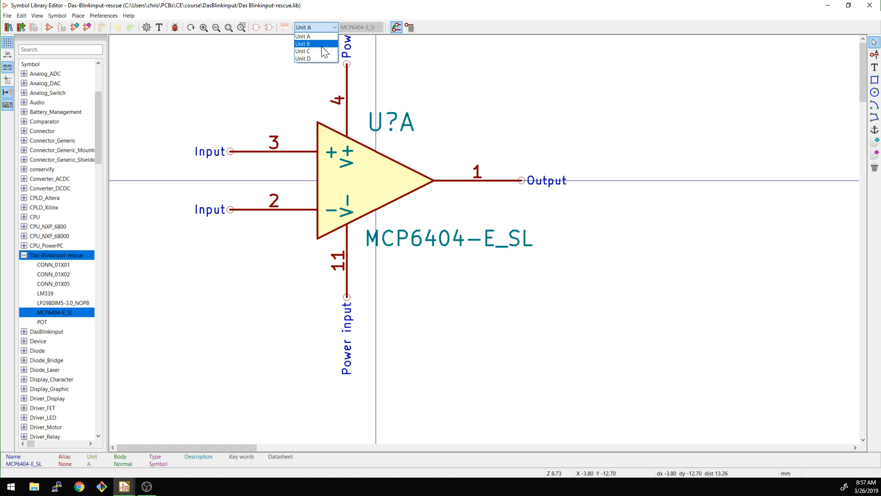
pyautogui.click(302, 44)
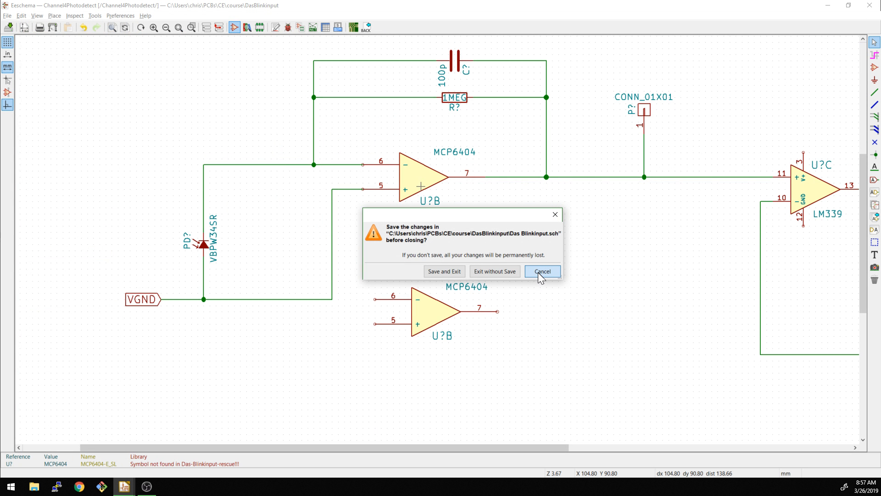
# Cancel the save-before-closing prompt, dismiss Symbol Properties and leave Channel4Photodetect for its parent sheet.
pyautogui.click(542, 271)
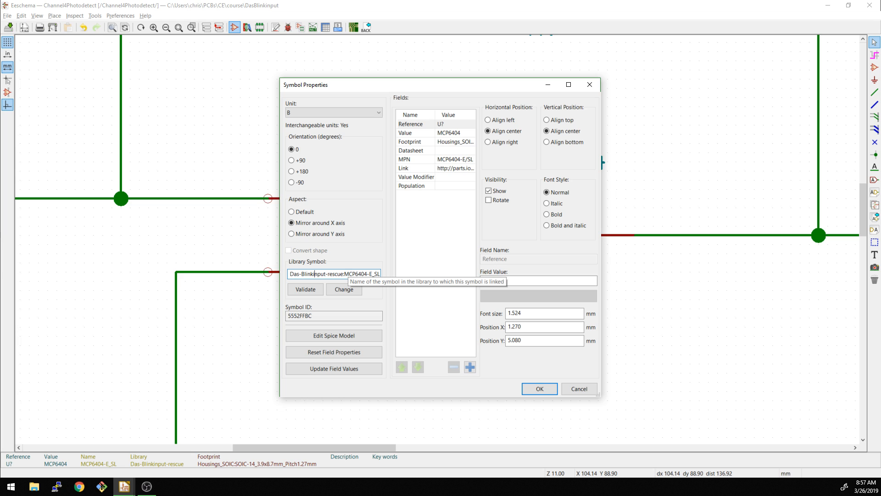
pyautogui.click(538, 388)
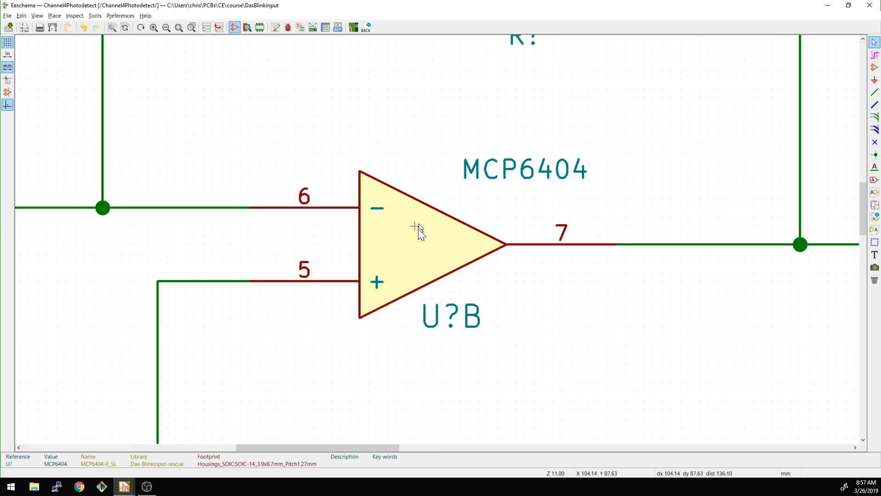
pyautogui.scroll(-3)
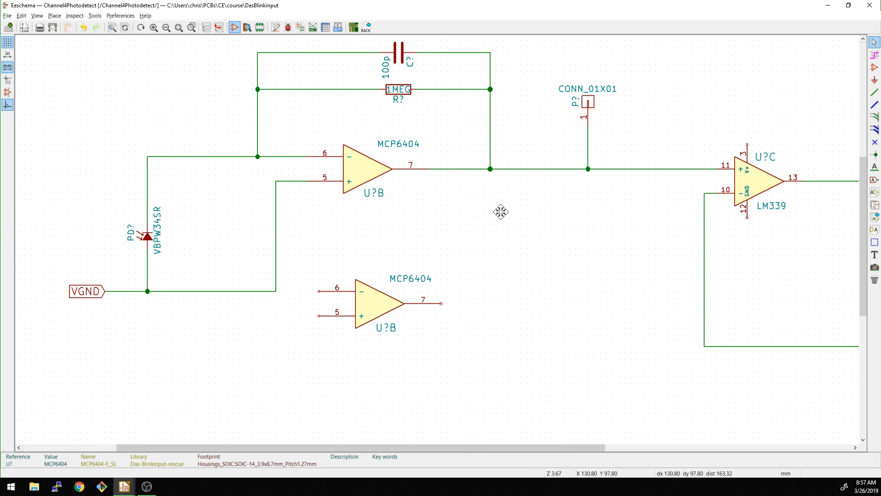
pyautogui.rightClick(499, 212)
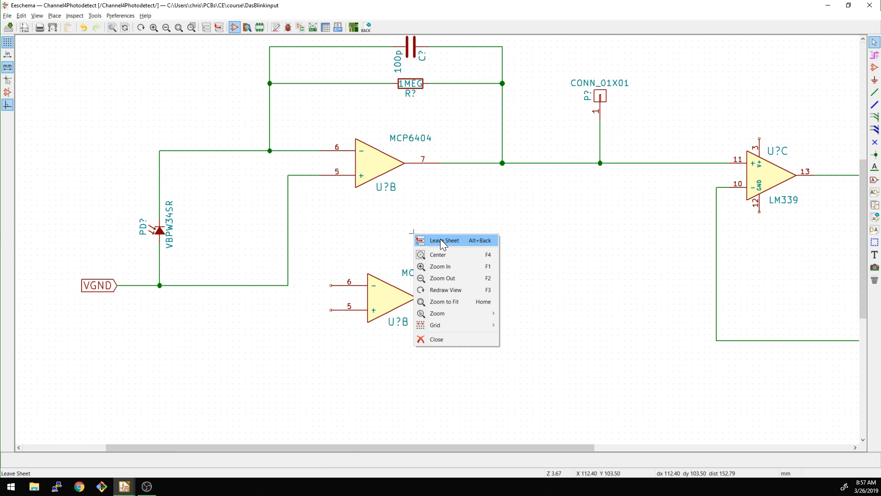
pyautogui.click(444, 240)
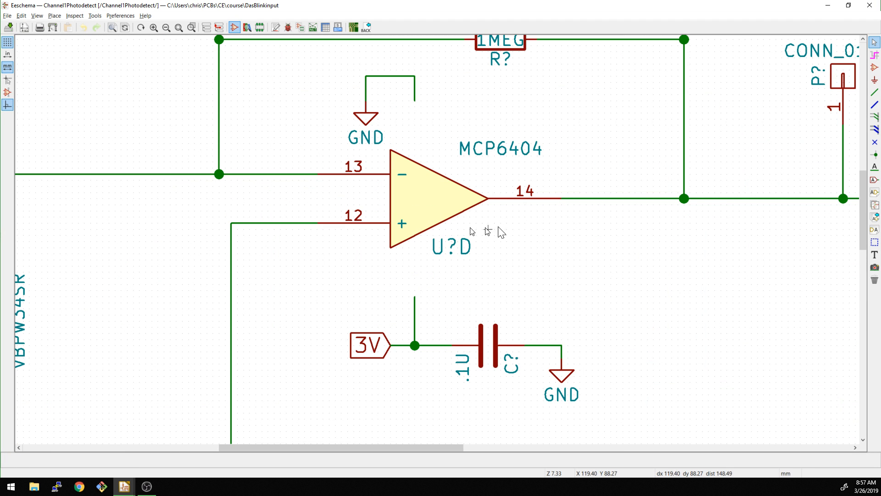
pyautogui.moveTo(456, 241)
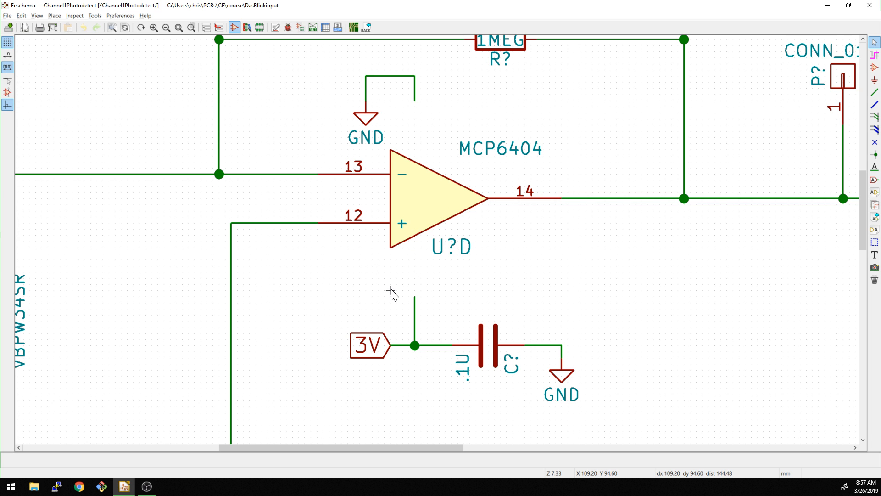
# Reassign the Channel1Photodetect op-amp to MCP6404 Unit A so pins 4 and 11 take 3V and GND.
pyautogui.rightClick(427, 205)
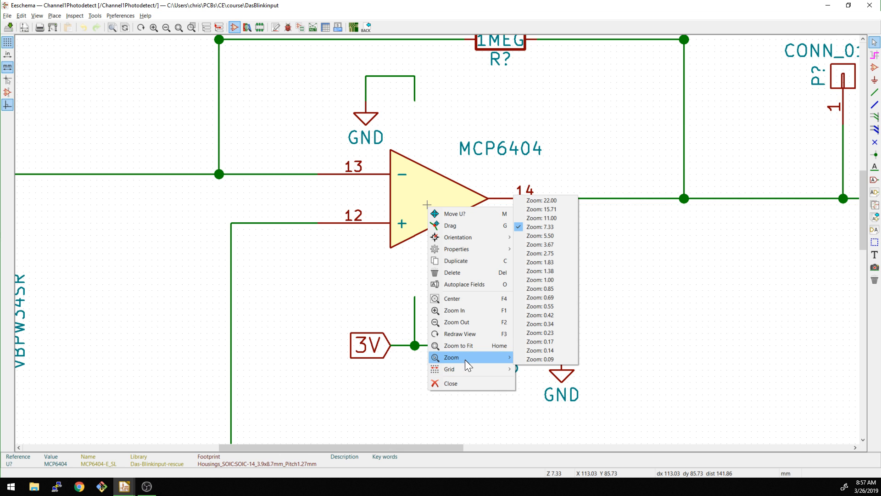
pyautogui.moveTo(456, 249)
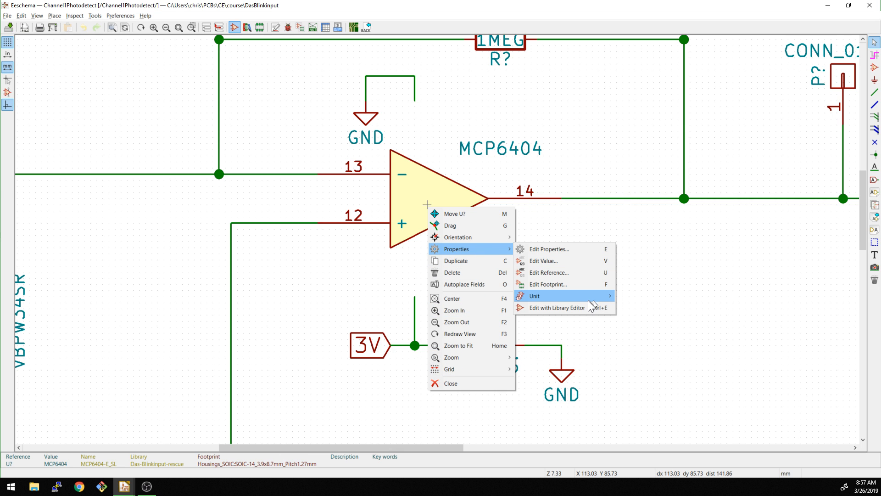
pyautogui.click(534, 296)
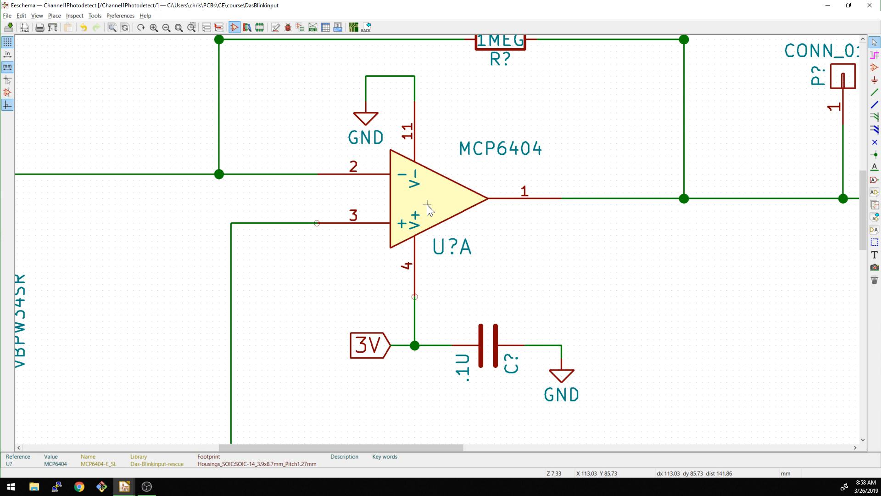
pyautogui.scroll(-3)
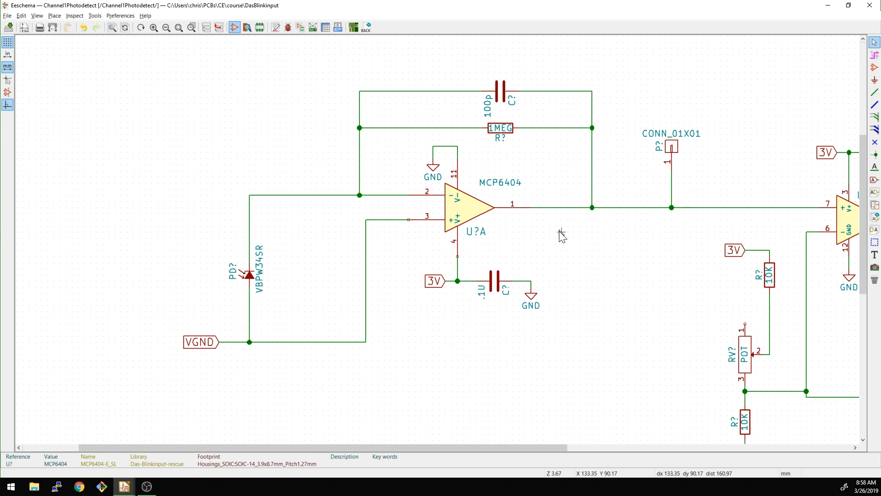
pyautogui.moveTo(538, 248)
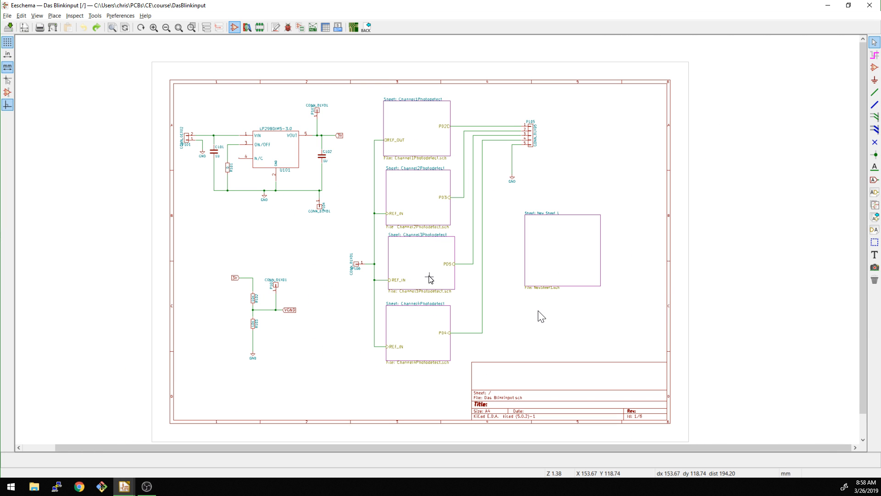
# Inside the Channel3Photodetect sheet, reassign U201 to MCP6404 Unit D (pins 12, 13, 14).
pyautogui.doubleClick(420, 264)
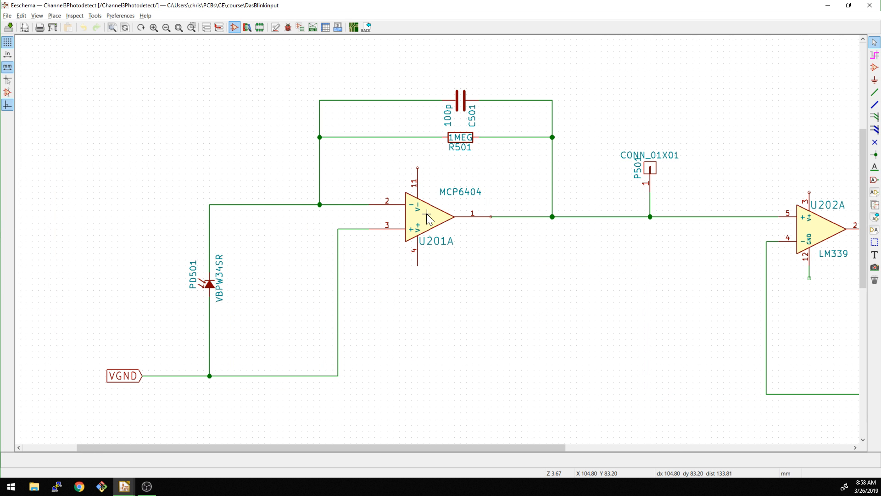
pyautogui.doubleClick(442, 219)
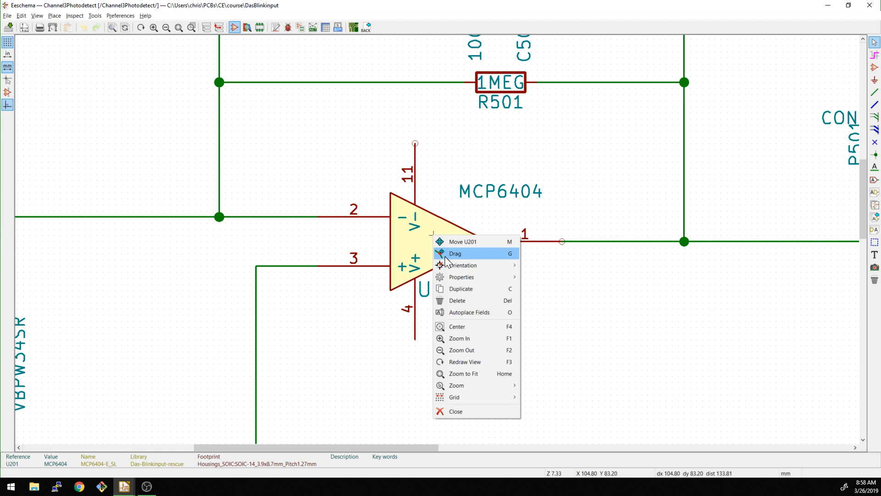
pyautogui.moveTo(461, 276)
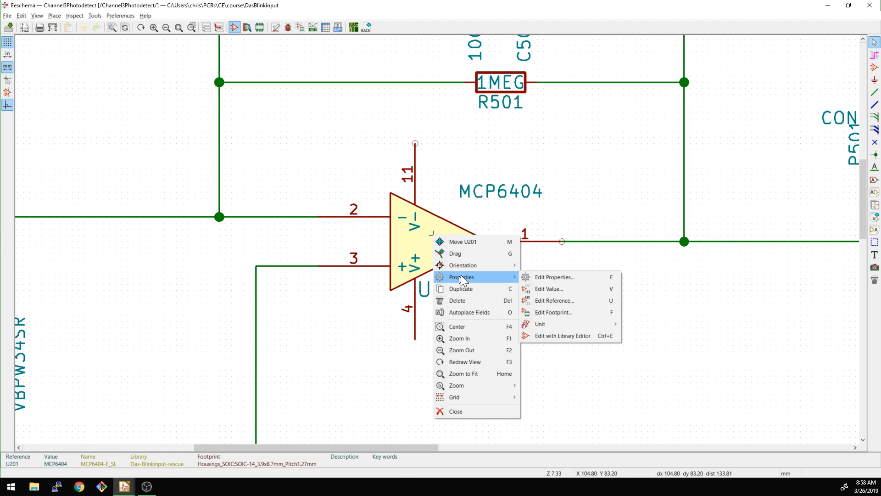
pyautogui.moveTo(539, 324)
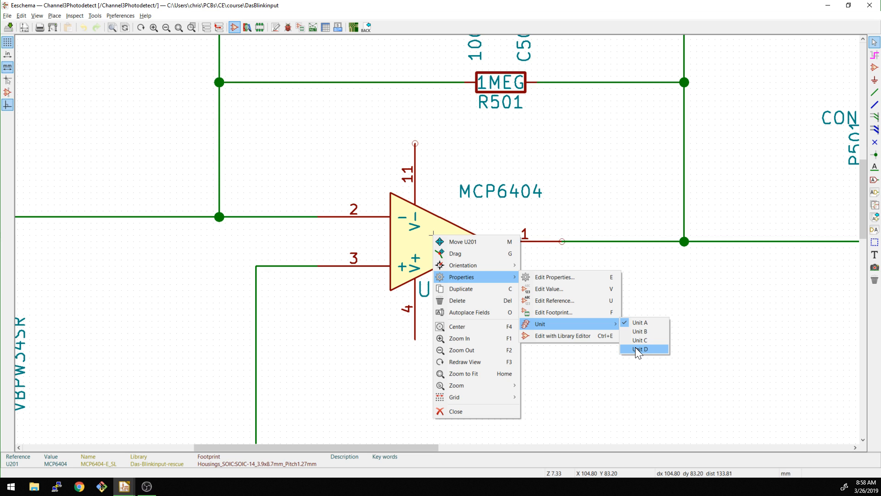
pyautogui.click(643, 348)
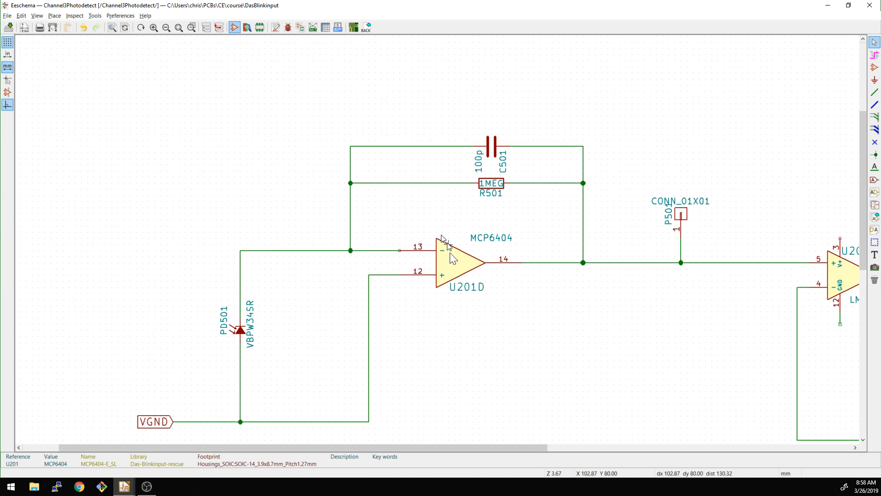